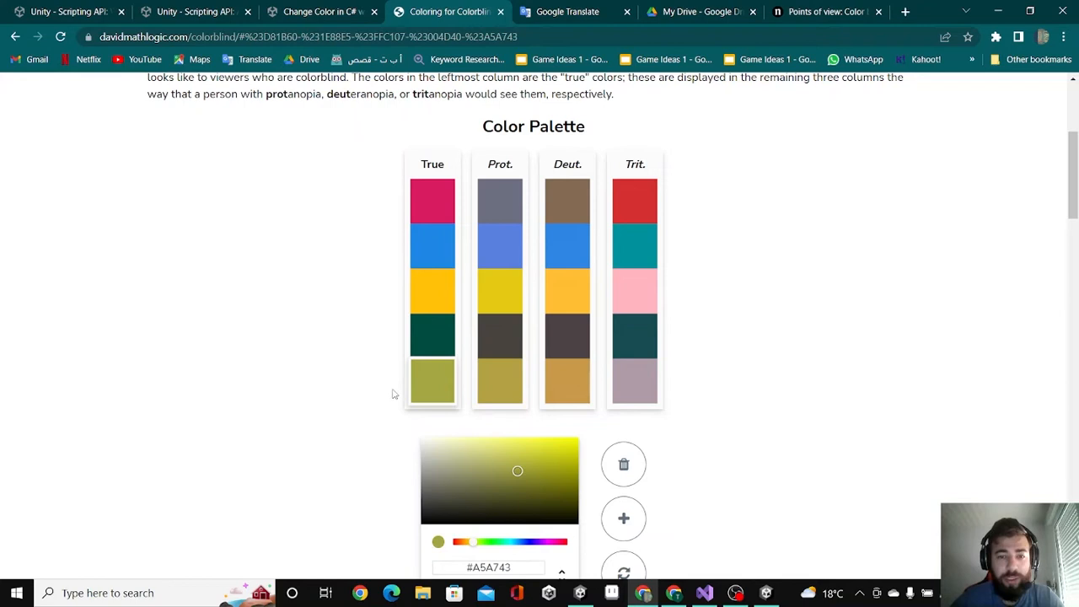
Adjust the fifth palette colour from olive to bright yellow #FBFF00 and view its colorblind simulations
scroll("down", 3)
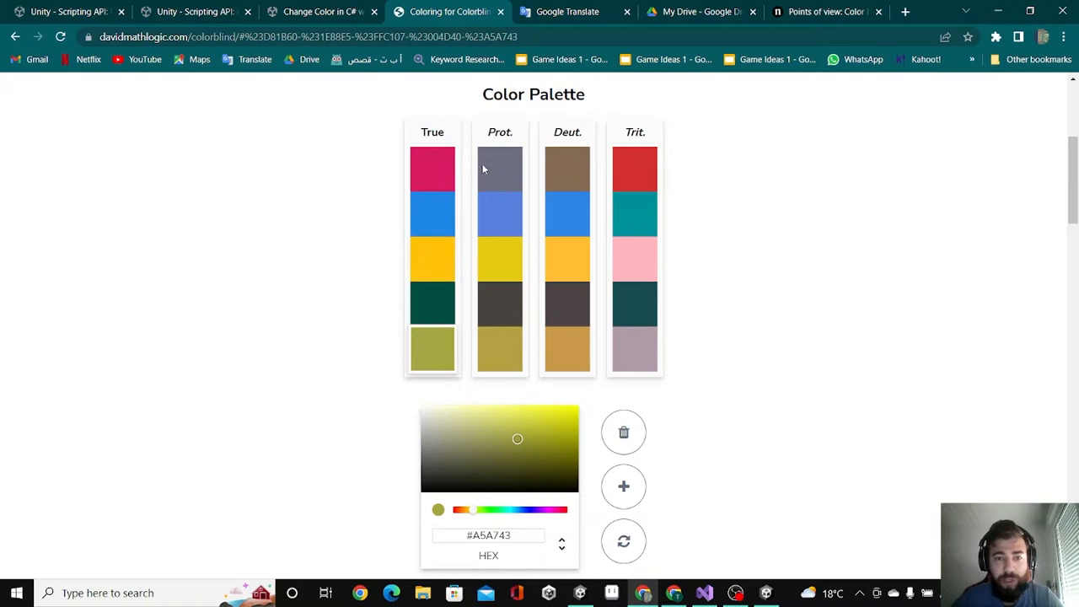
mouse_move(601, 347)
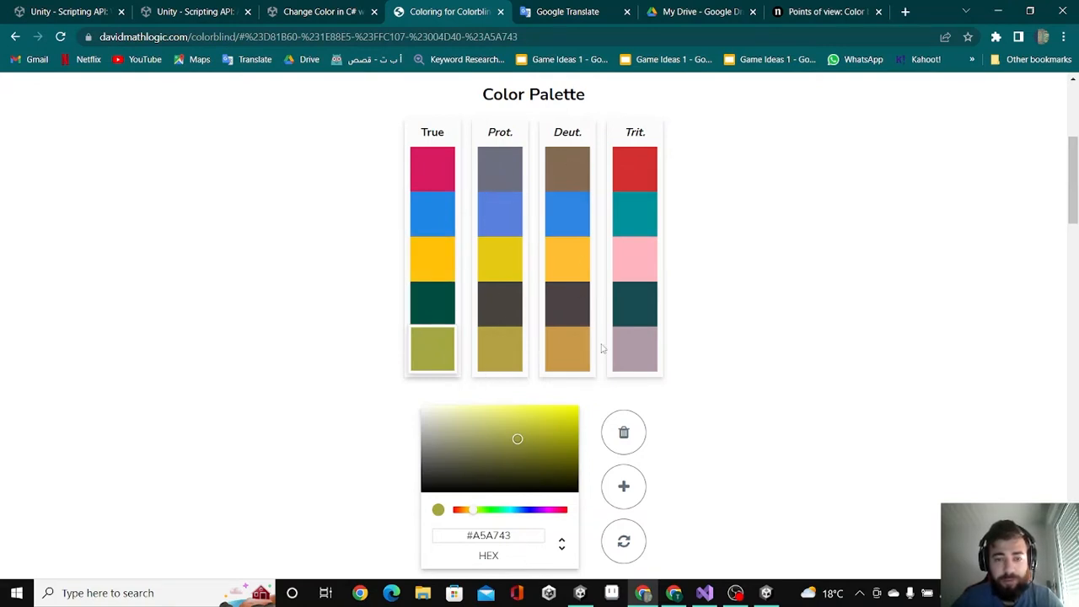
mouse_move(566, 362)
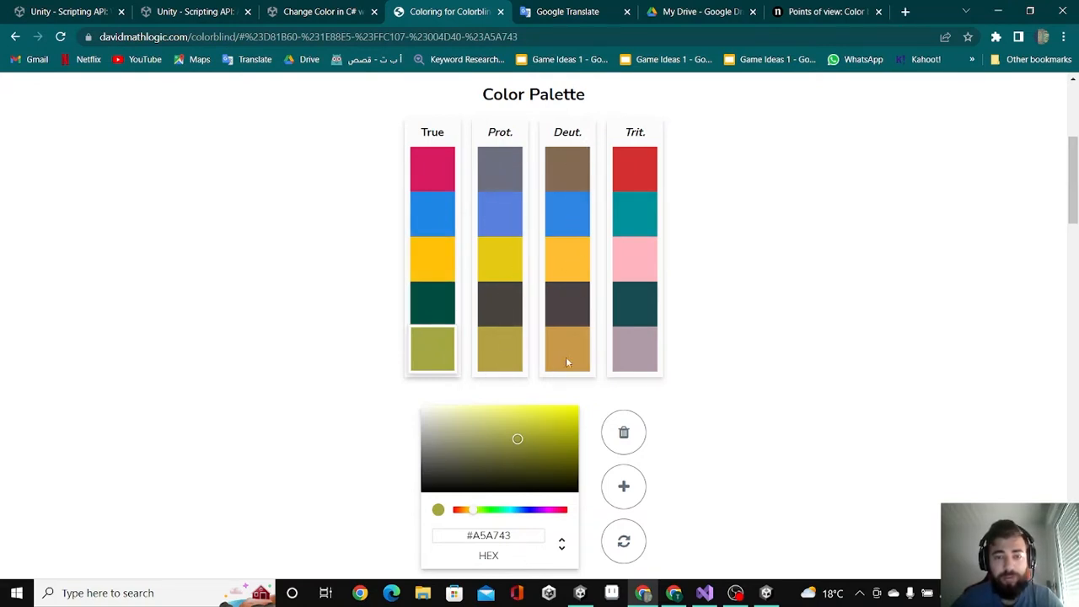
left_click(530, 441)
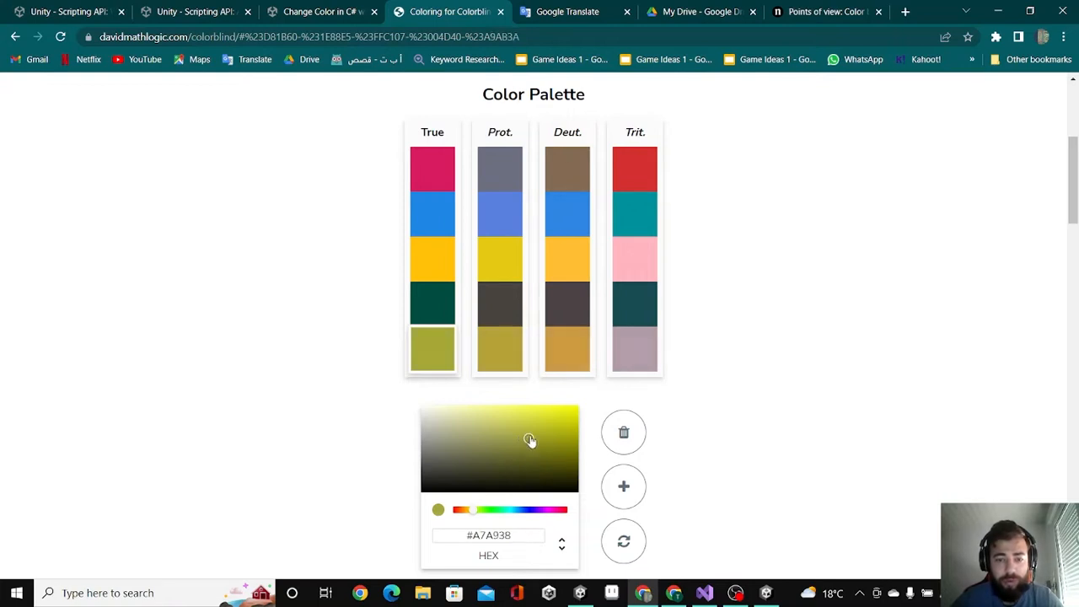
left_click(536, 455)
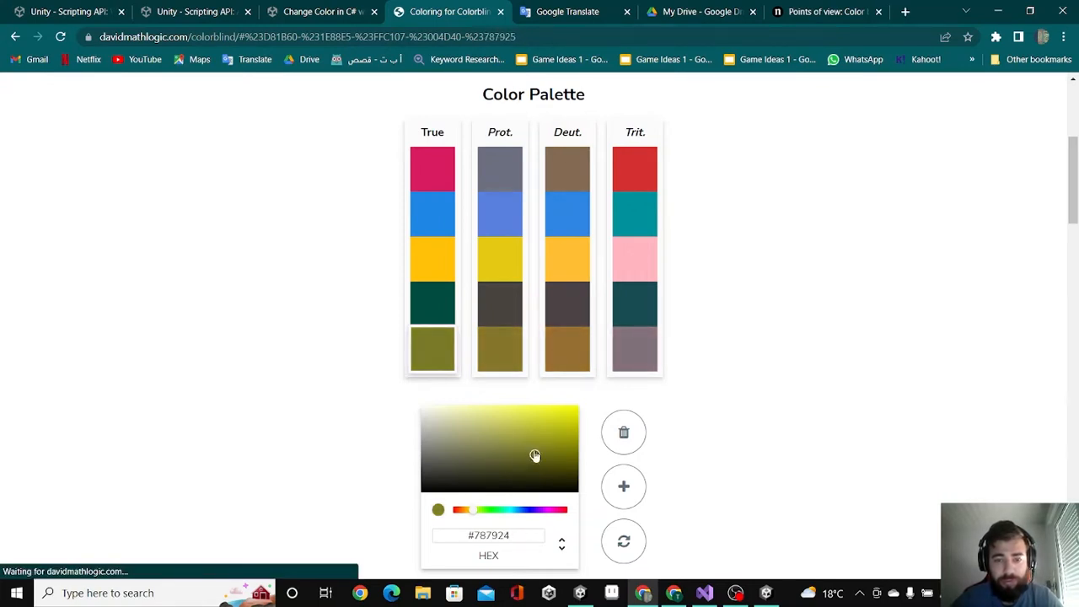
left_click(534, 441)
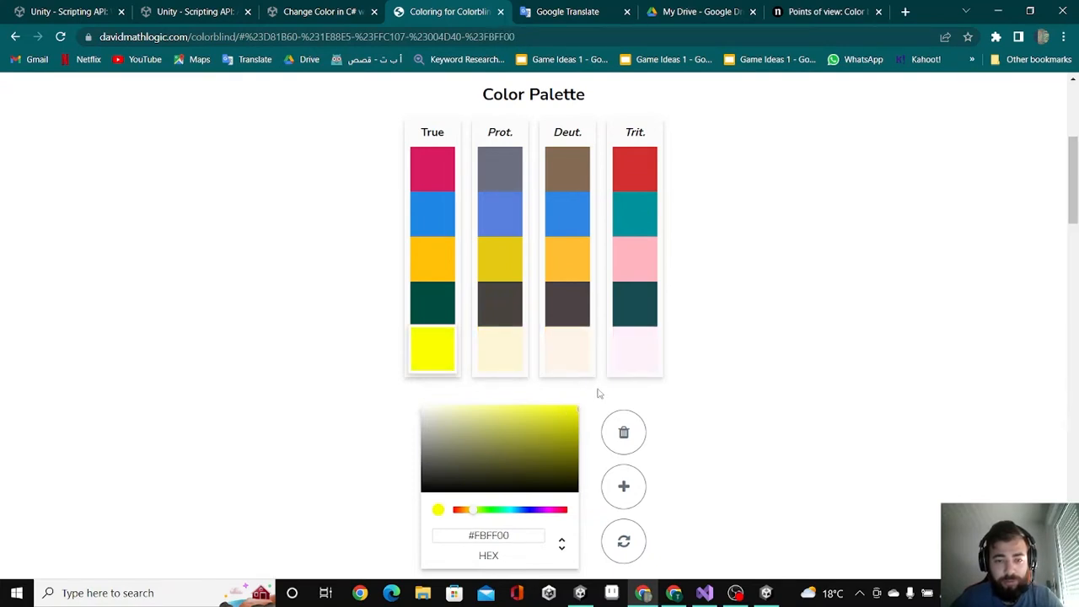
mouse_move(576, 359)
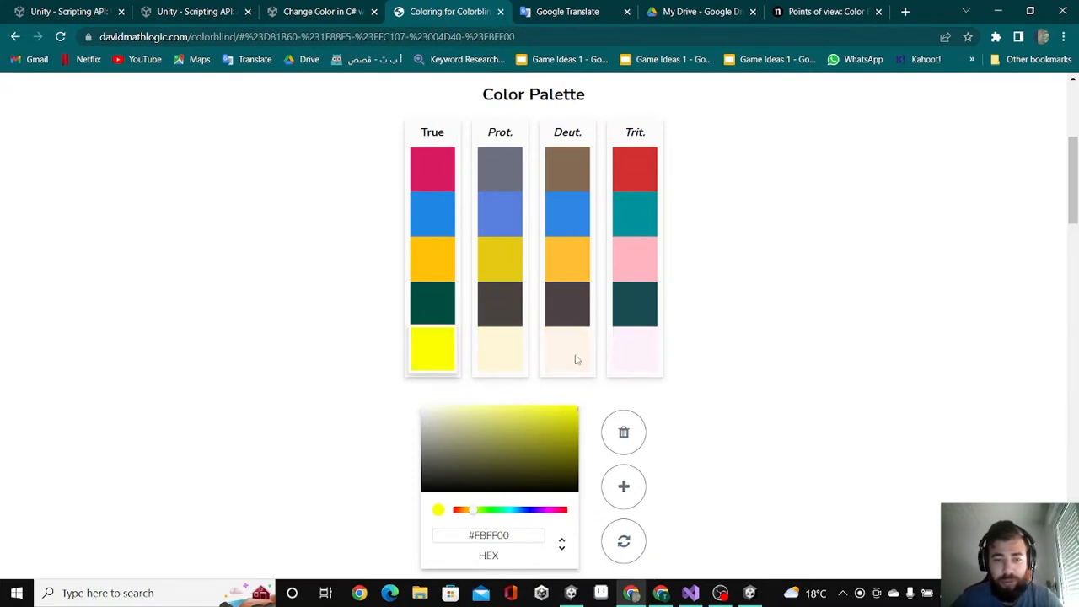
mouse_move(696, 340)
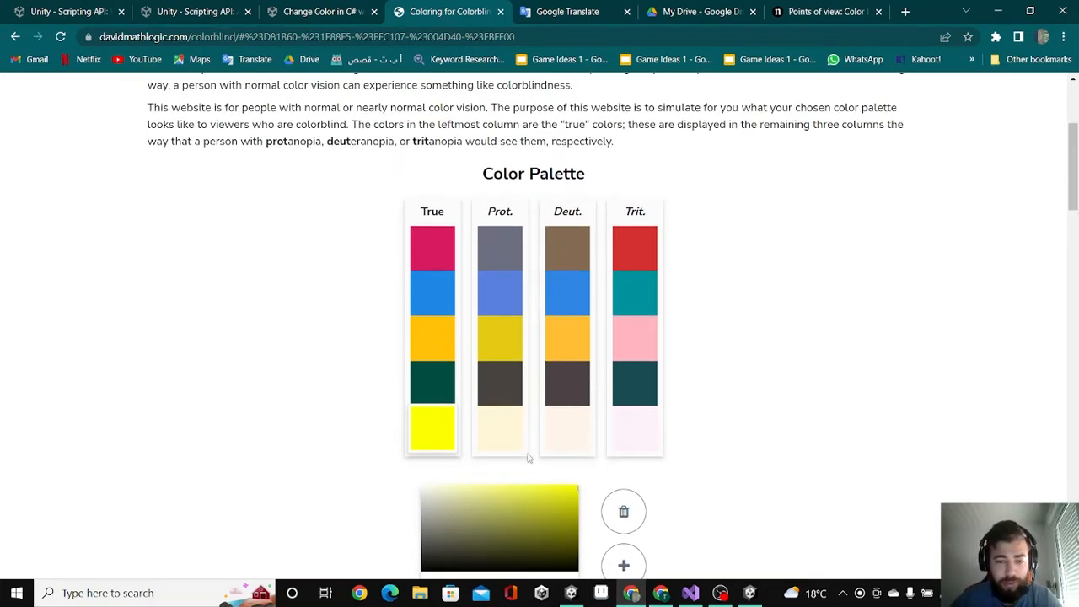
mouse_move(1052, 159)
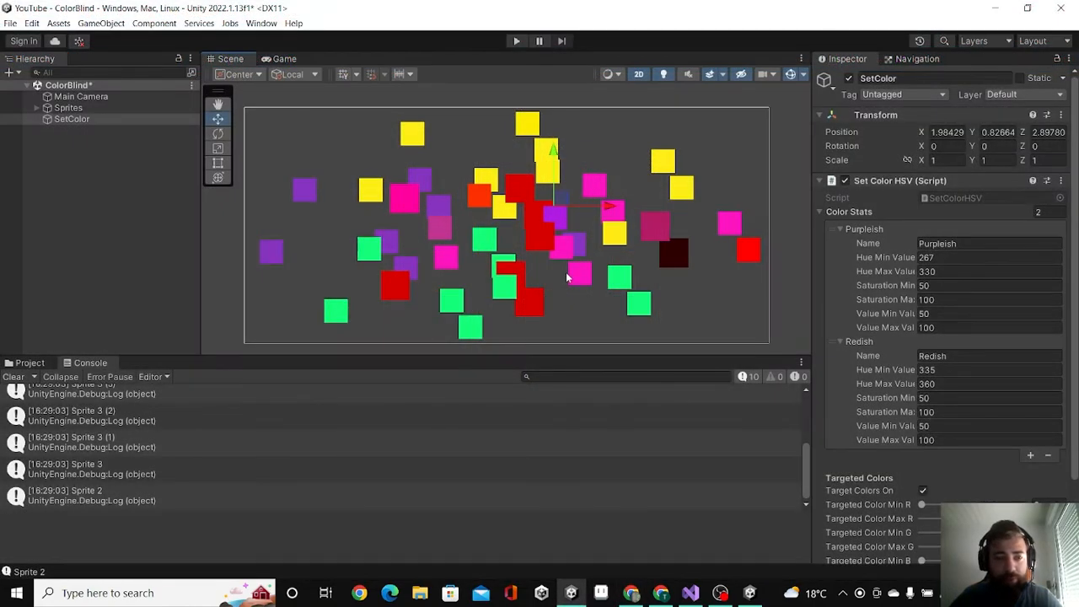
mouse_move(580, 286)
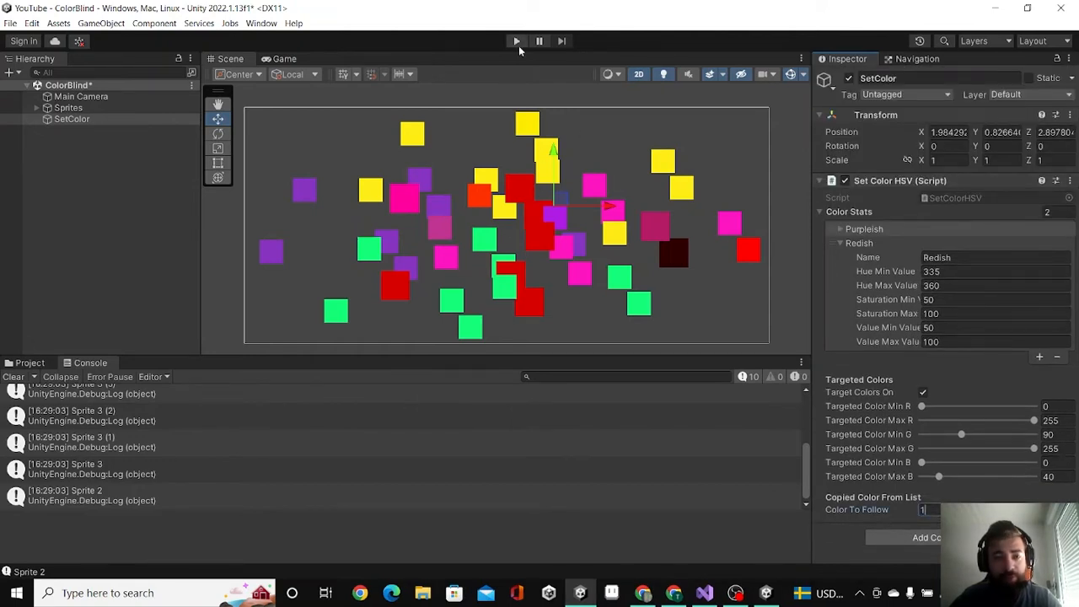
Show the project's asset folders in the Project tab
left_click(28, 363)
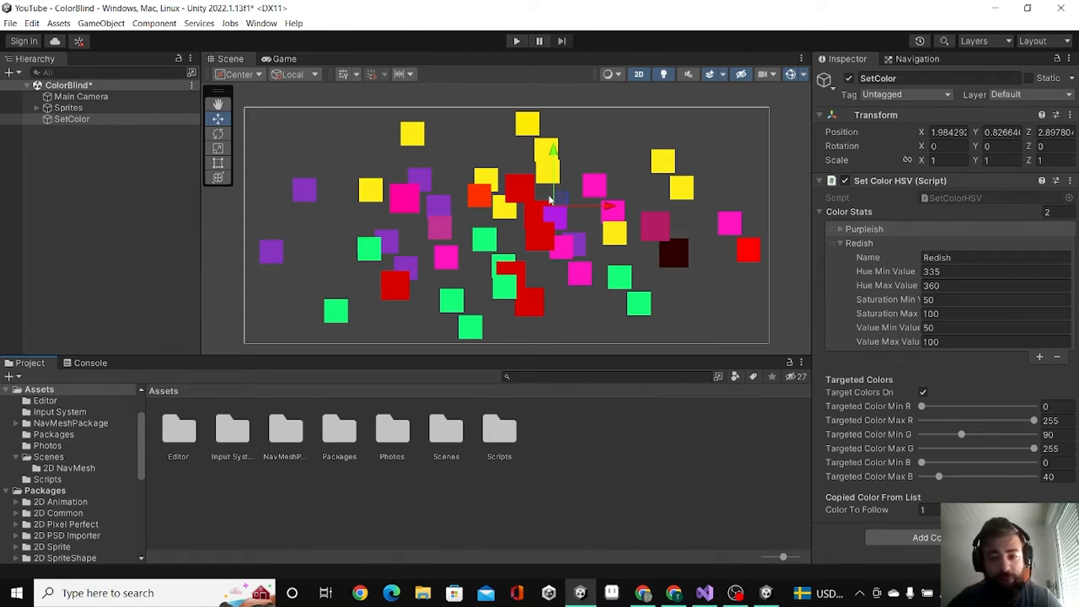
mouse_move(572, 316)
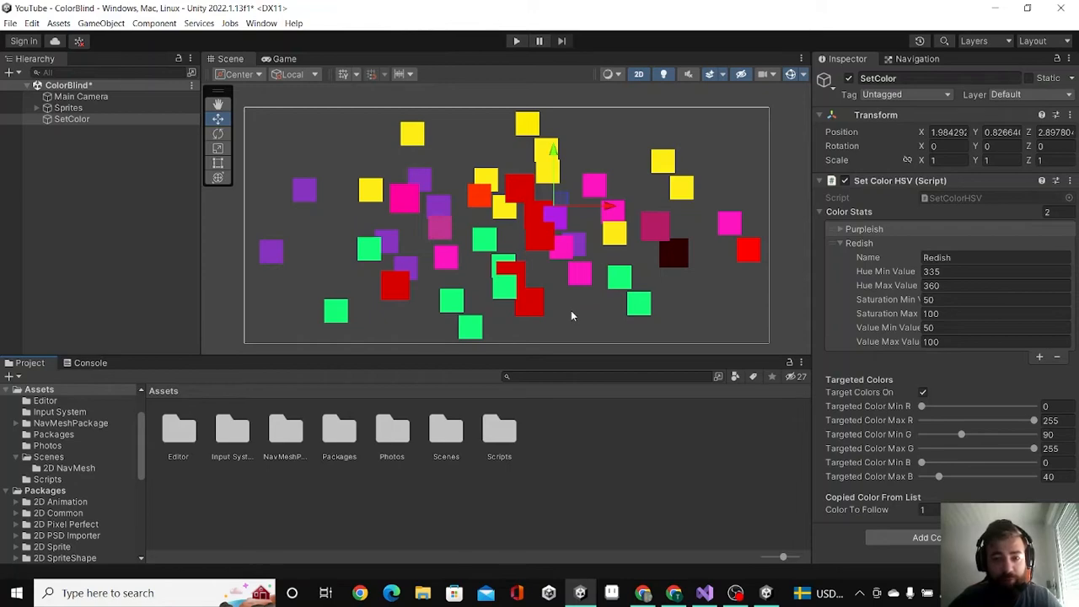
Play the ColorBlind scene to recolor the squares, then expand the Purpleish colour range settings
left_click(515, 40)
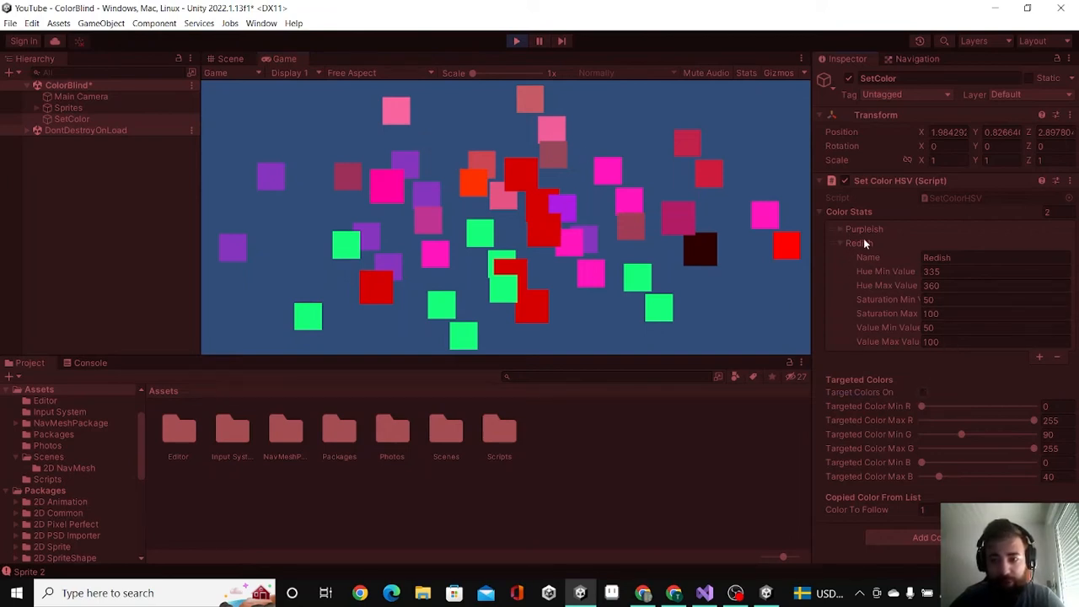
left_click(841, 229)
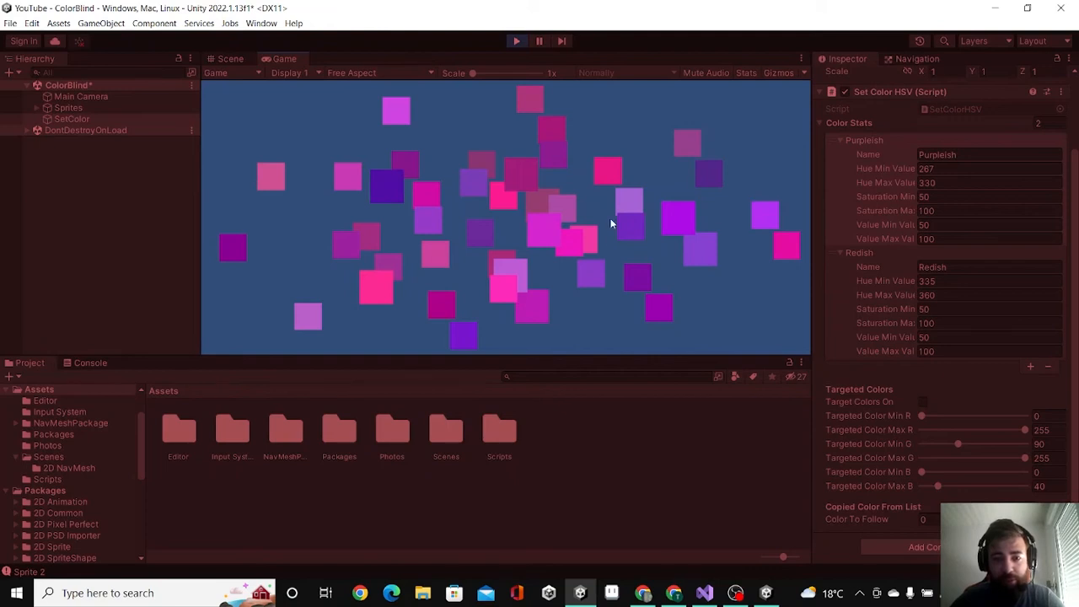
mouse_move(633, 201)
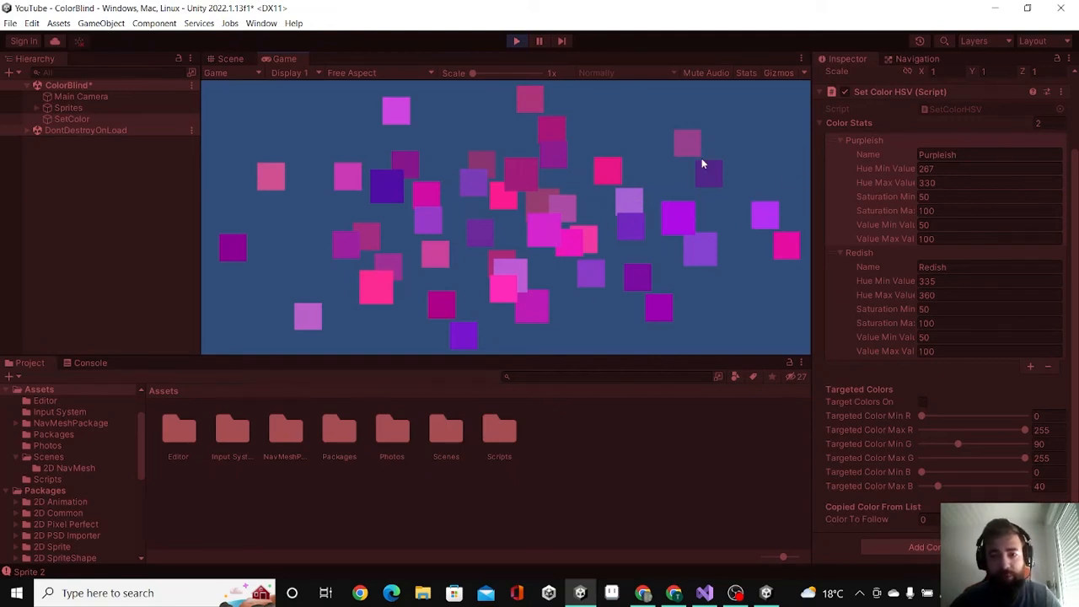
mouse_move(626, 259)
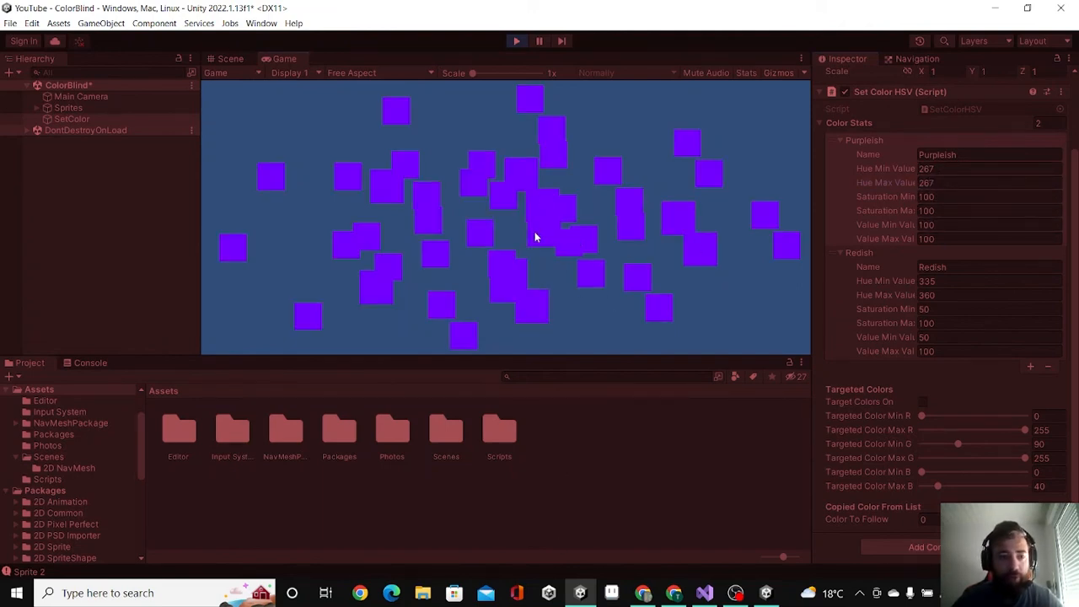
mouse_move(618, 181)
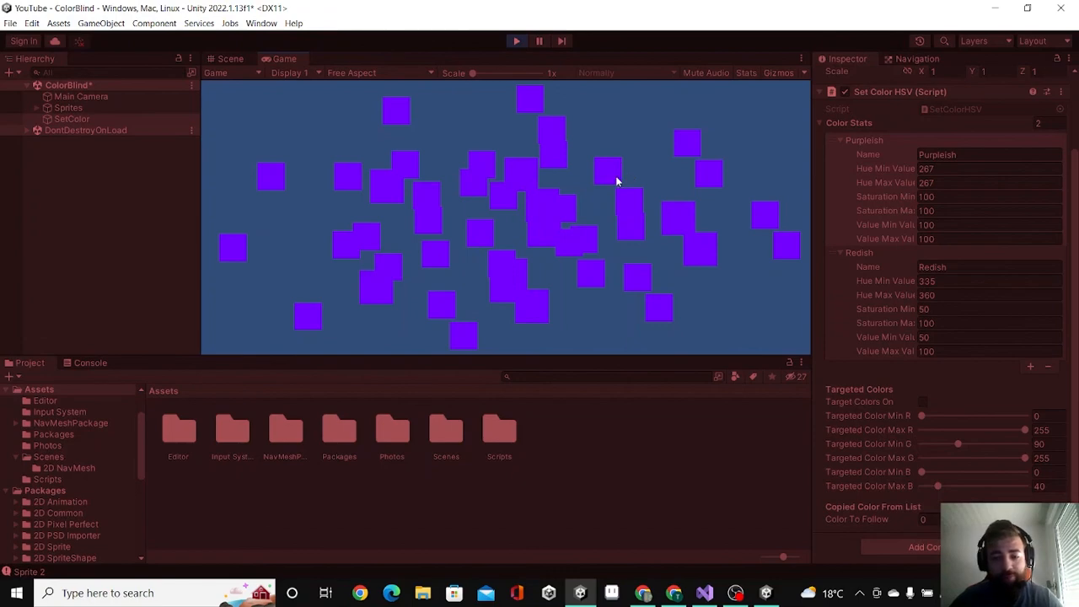